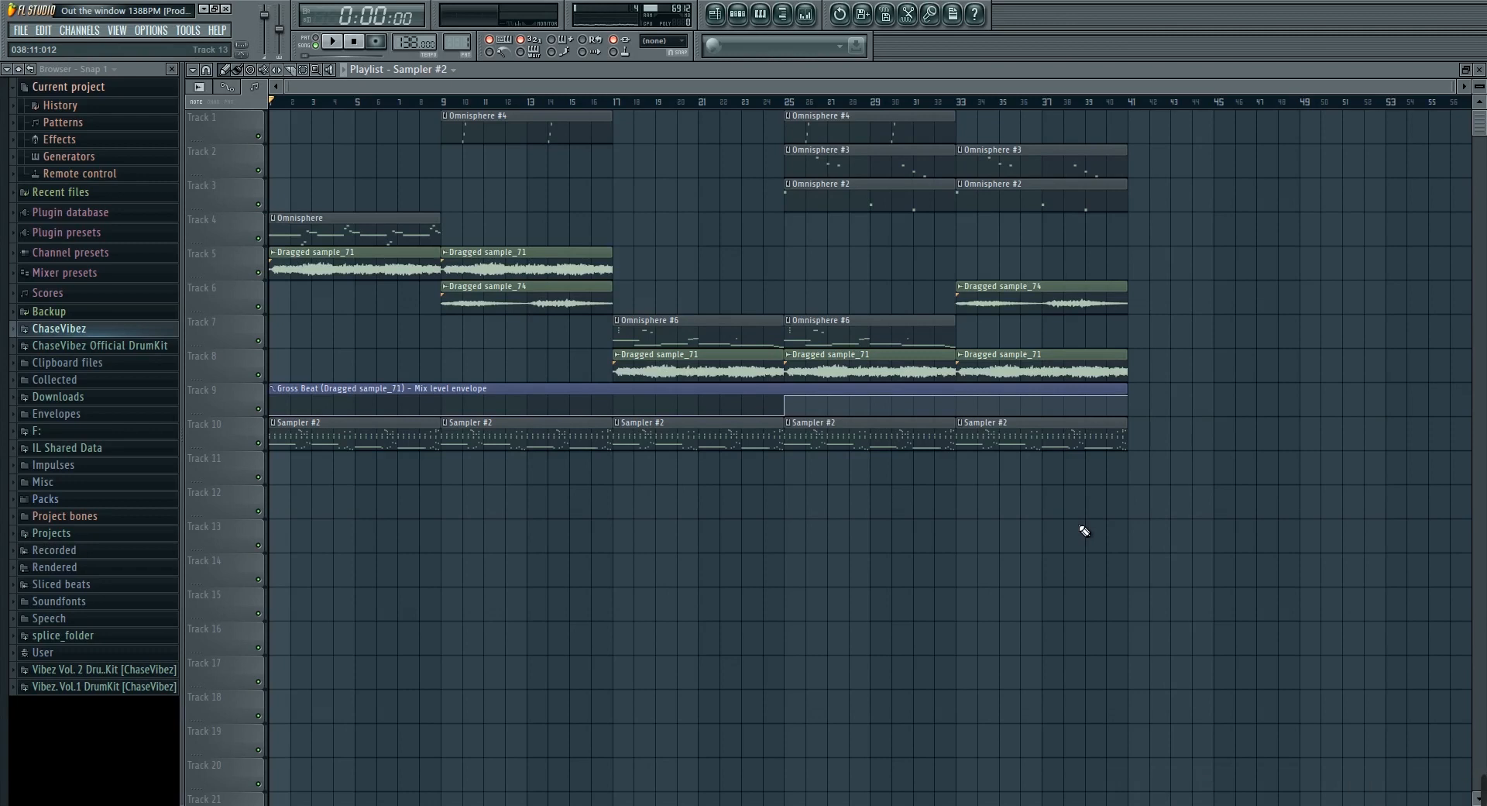
pyautogui.moveTo(736, 13)
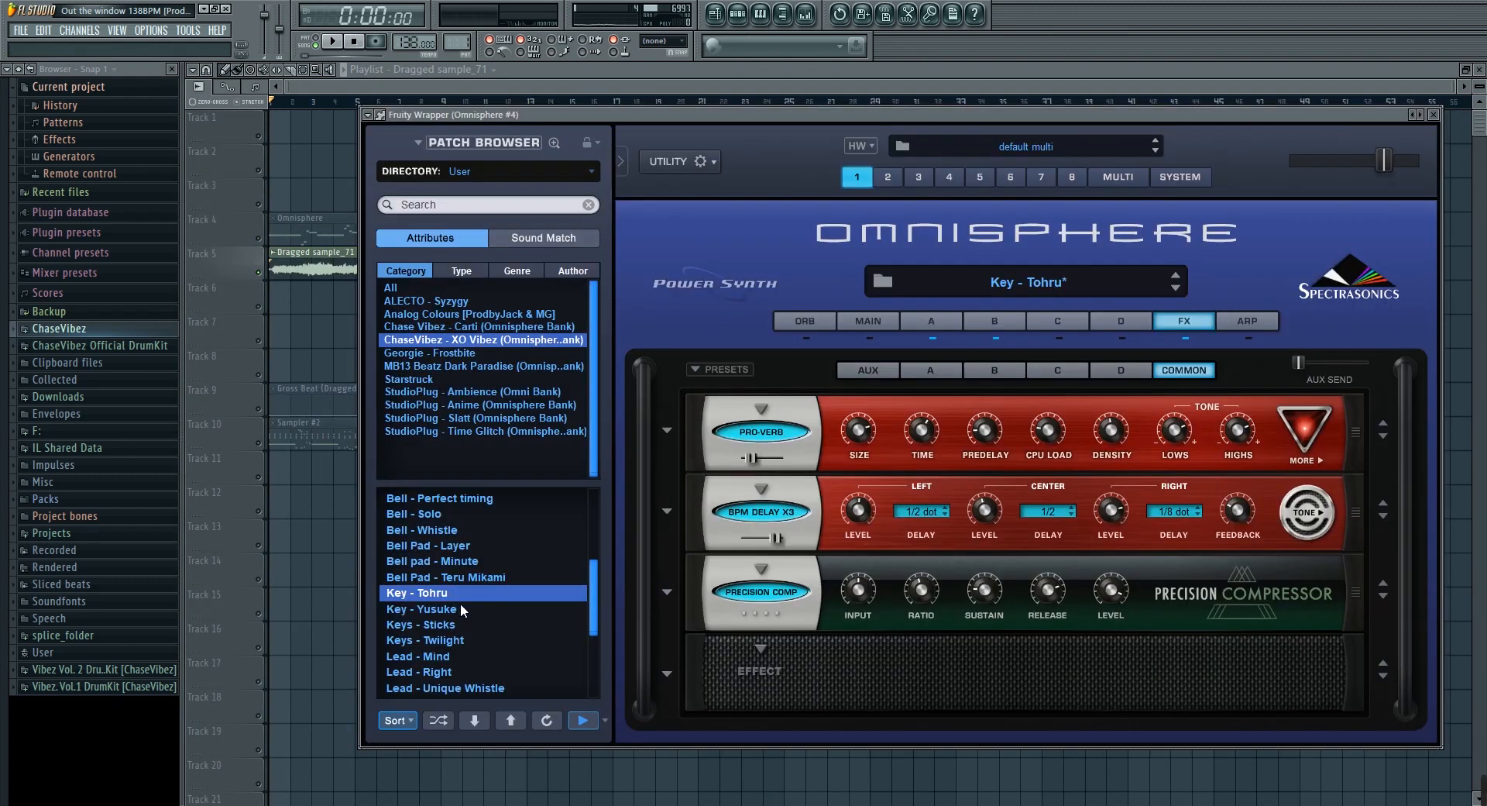
# Step: Close Omnisphere, toggle the Channel Rack, and play the song with only Dragged sample_71 and Gross Beat active
pyautogui.click(993, 321)
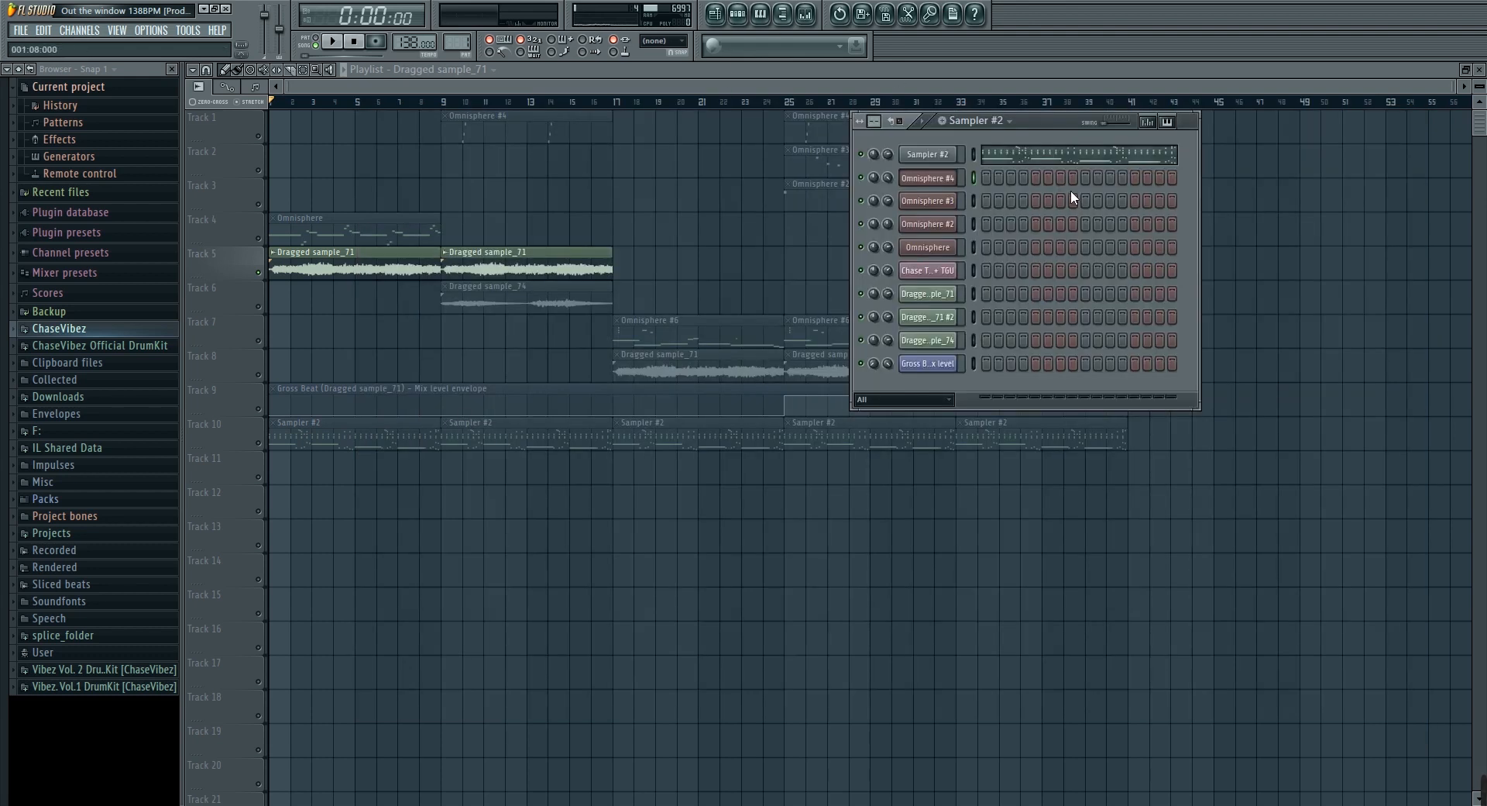
pyautogui.click(331, 41)
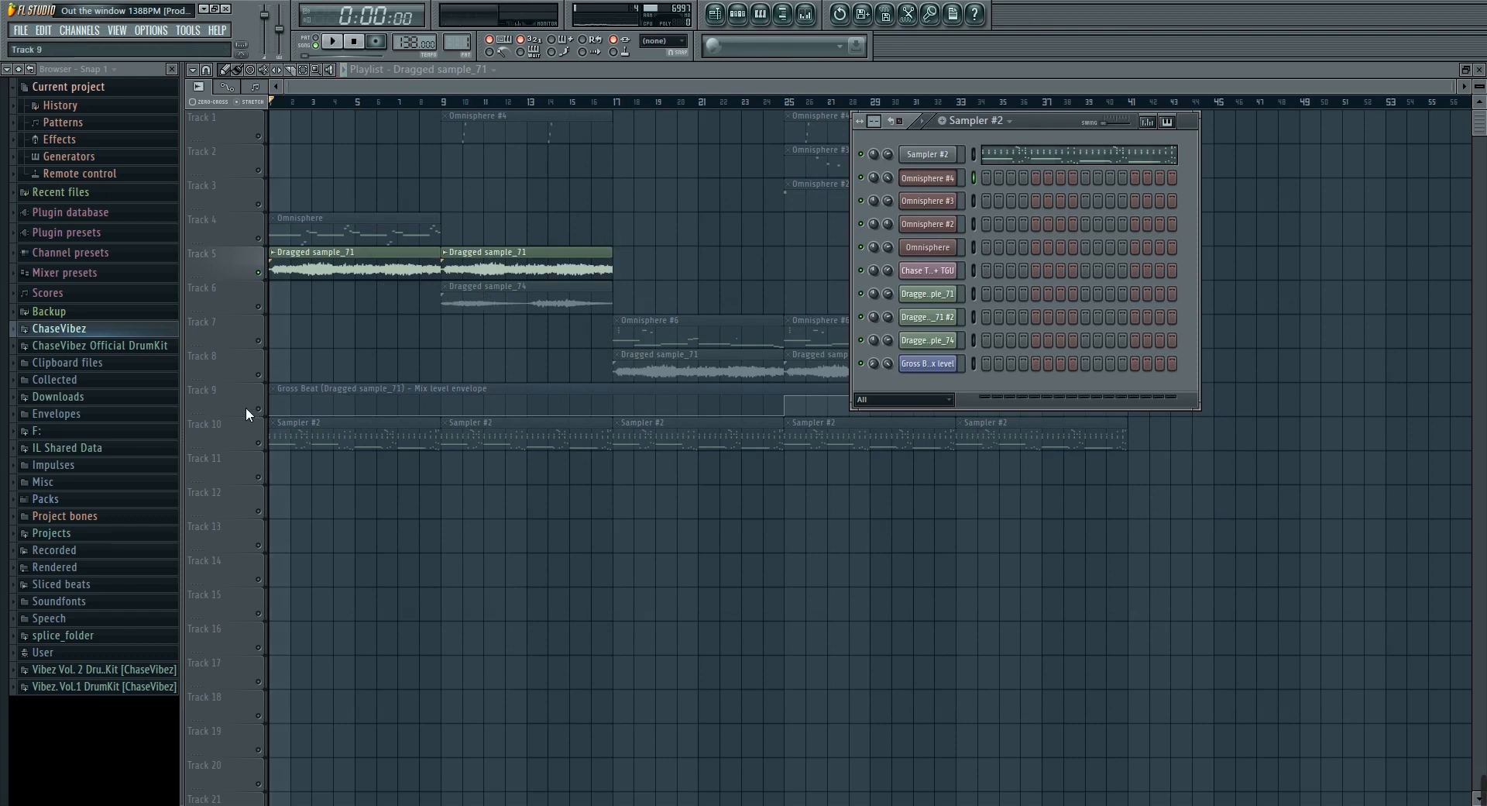
pyautogui.click(333, 41)
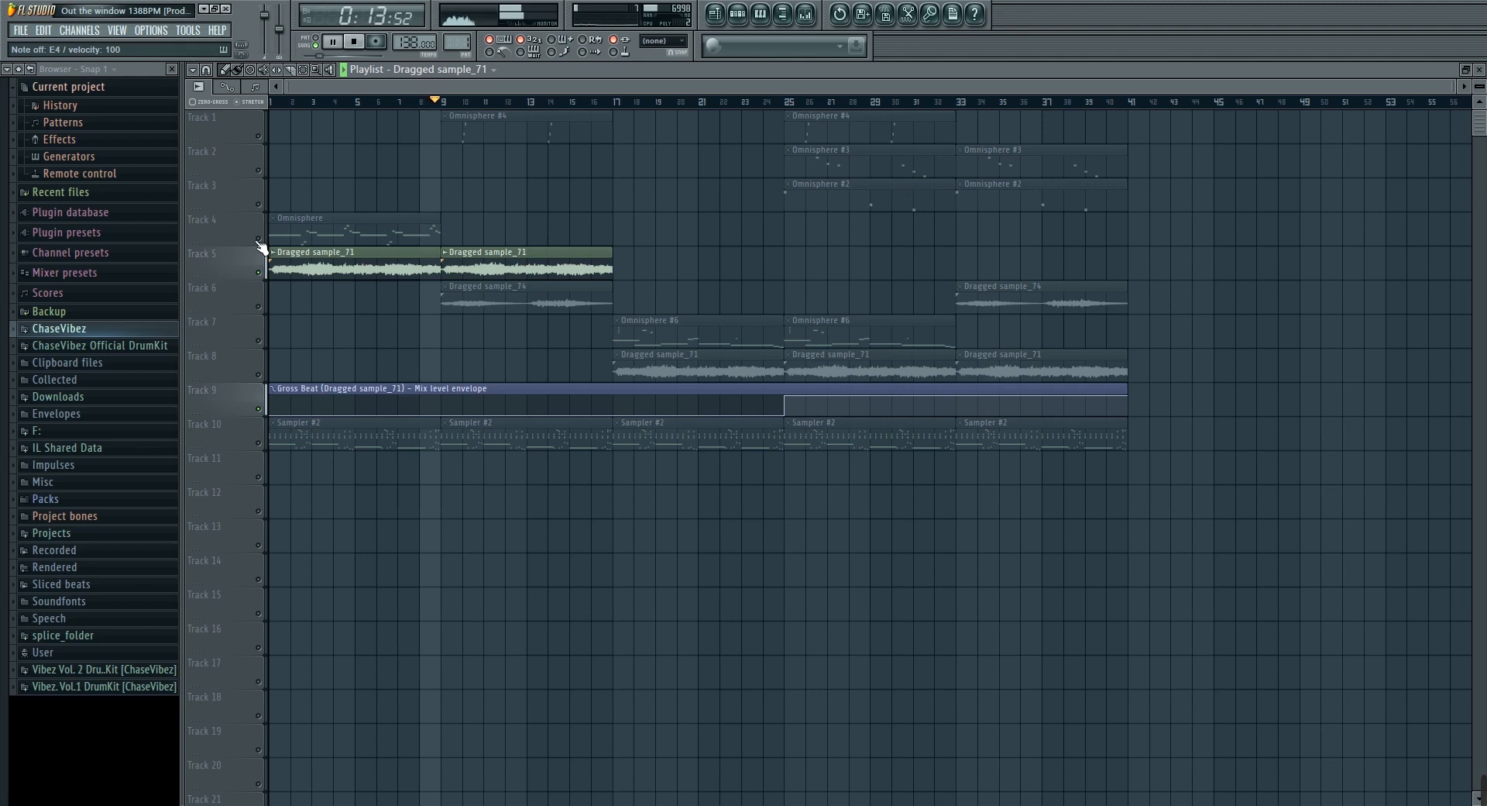
pyautogui.click(353, 41)
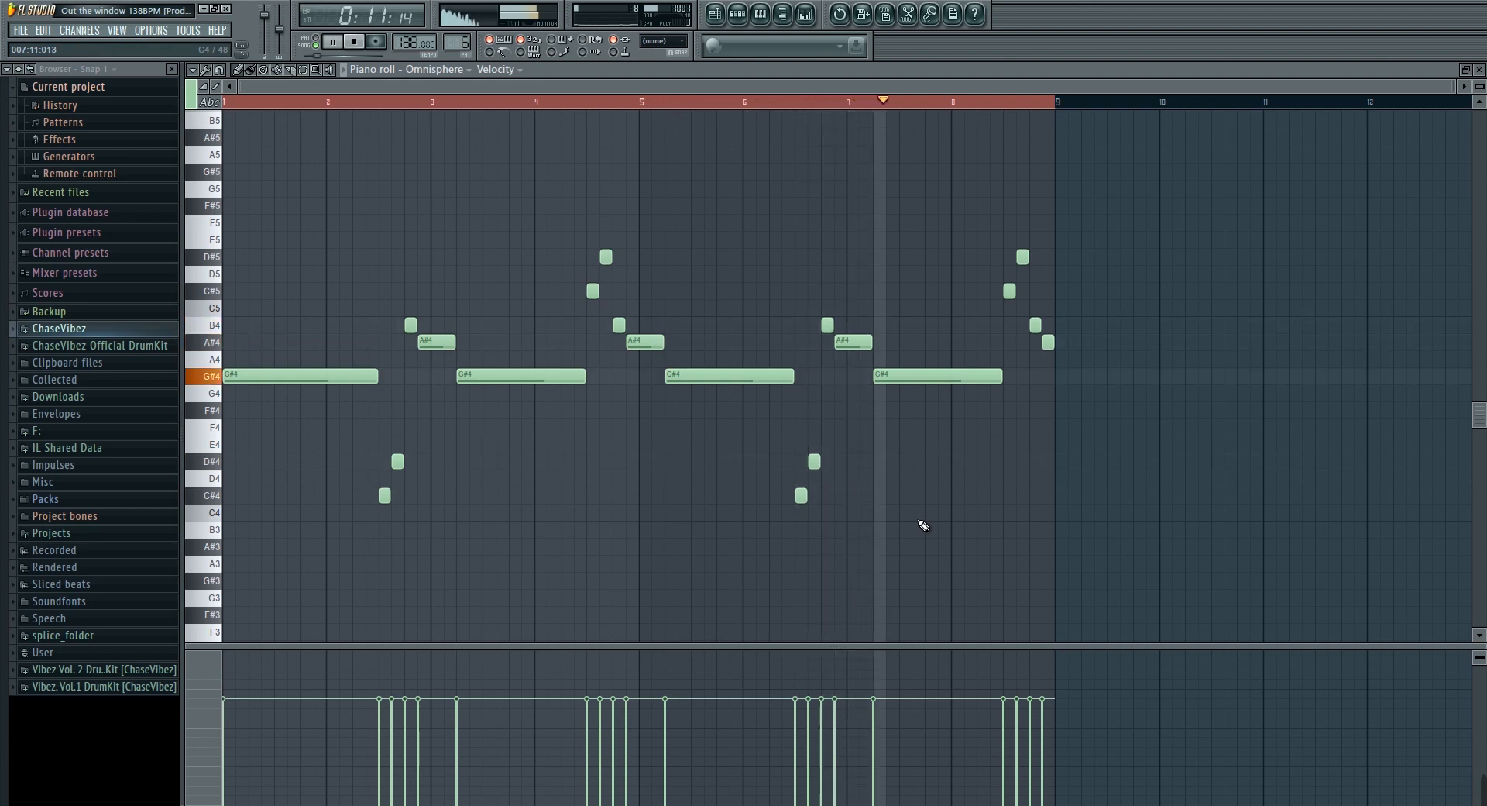
pyautogui.click(714, 13)
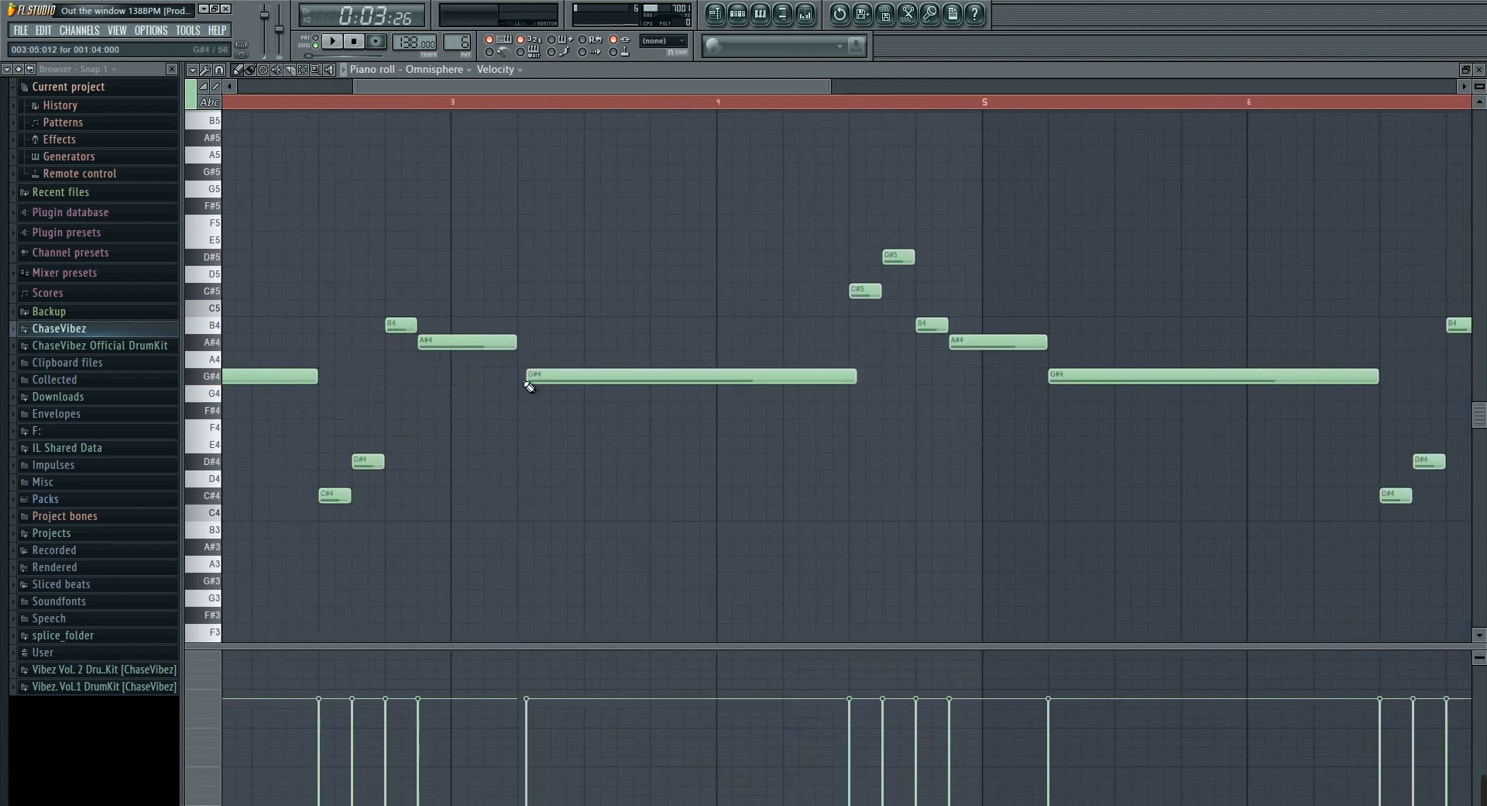
pyautogui.scroll(-3)
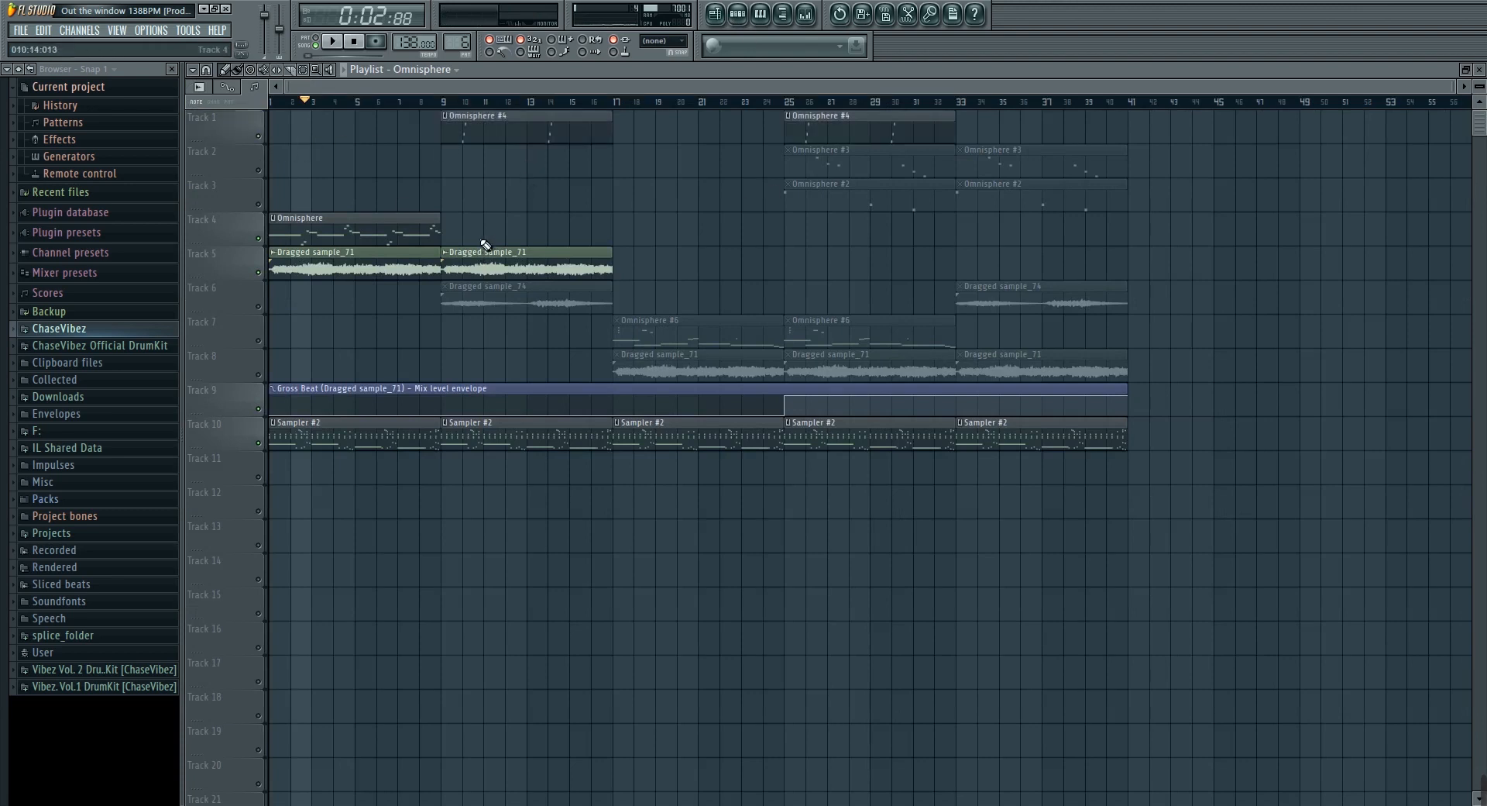
# Step: View Omnisphere #4's FX rack, nudge the BPM Delay mix, and open Gross Beat from its insert
pyautogui.click(331, 41)
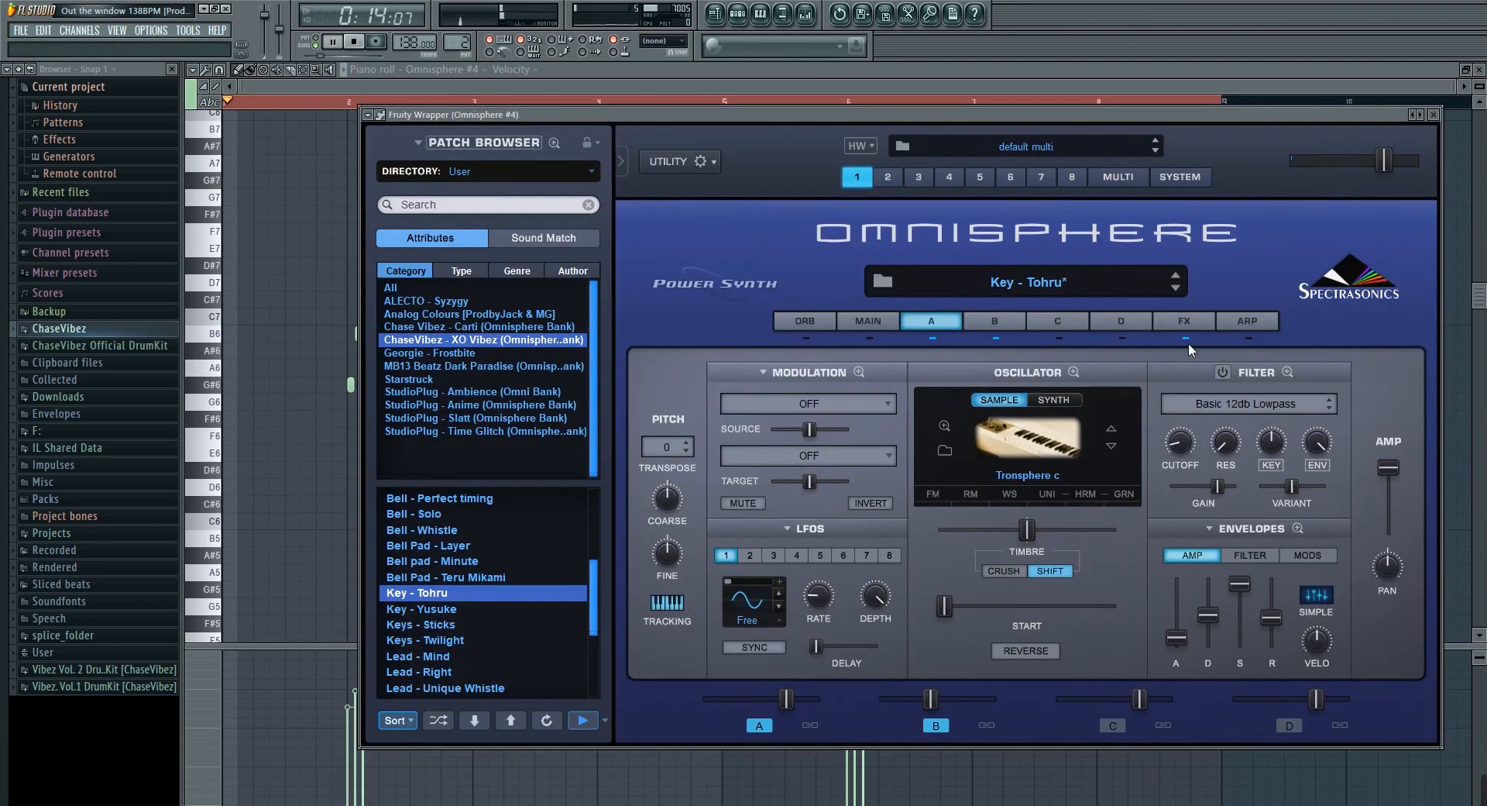
pyautogui.click(1183, 320)
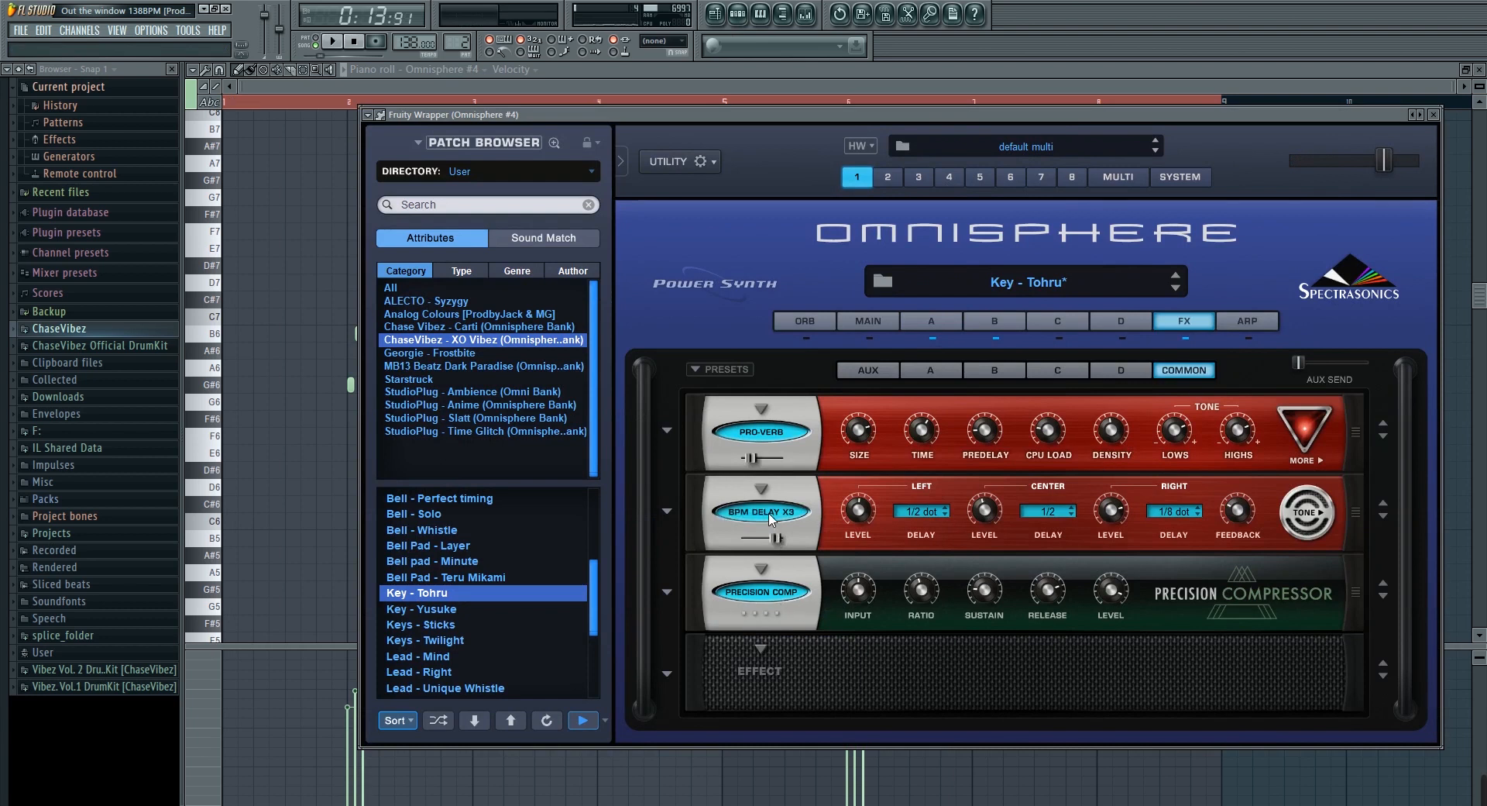
pyautogui.moveTo(786, 522)
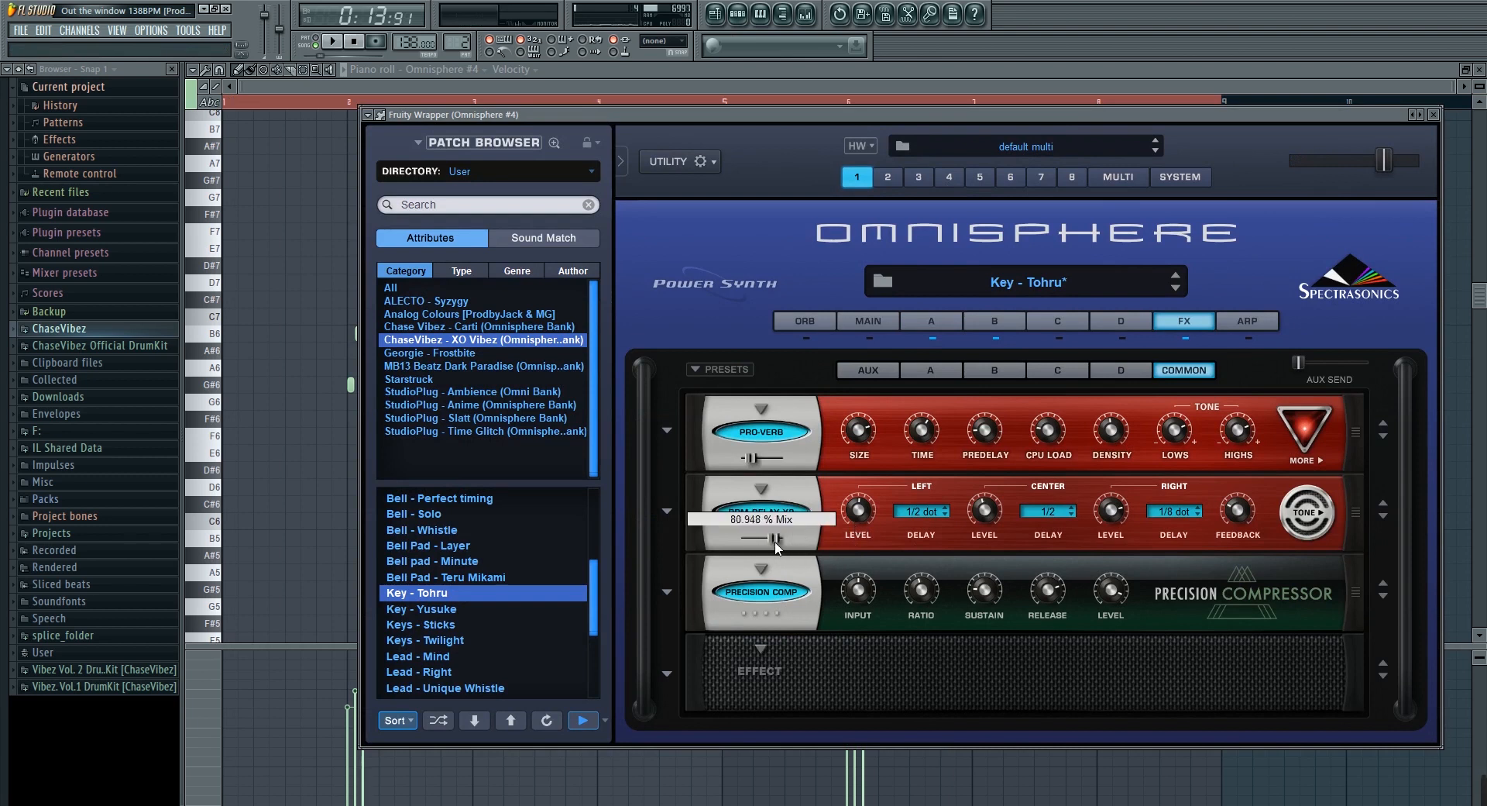
pyautogui.moveTo(774, 538); pyautogui.dragTo(774, 543)
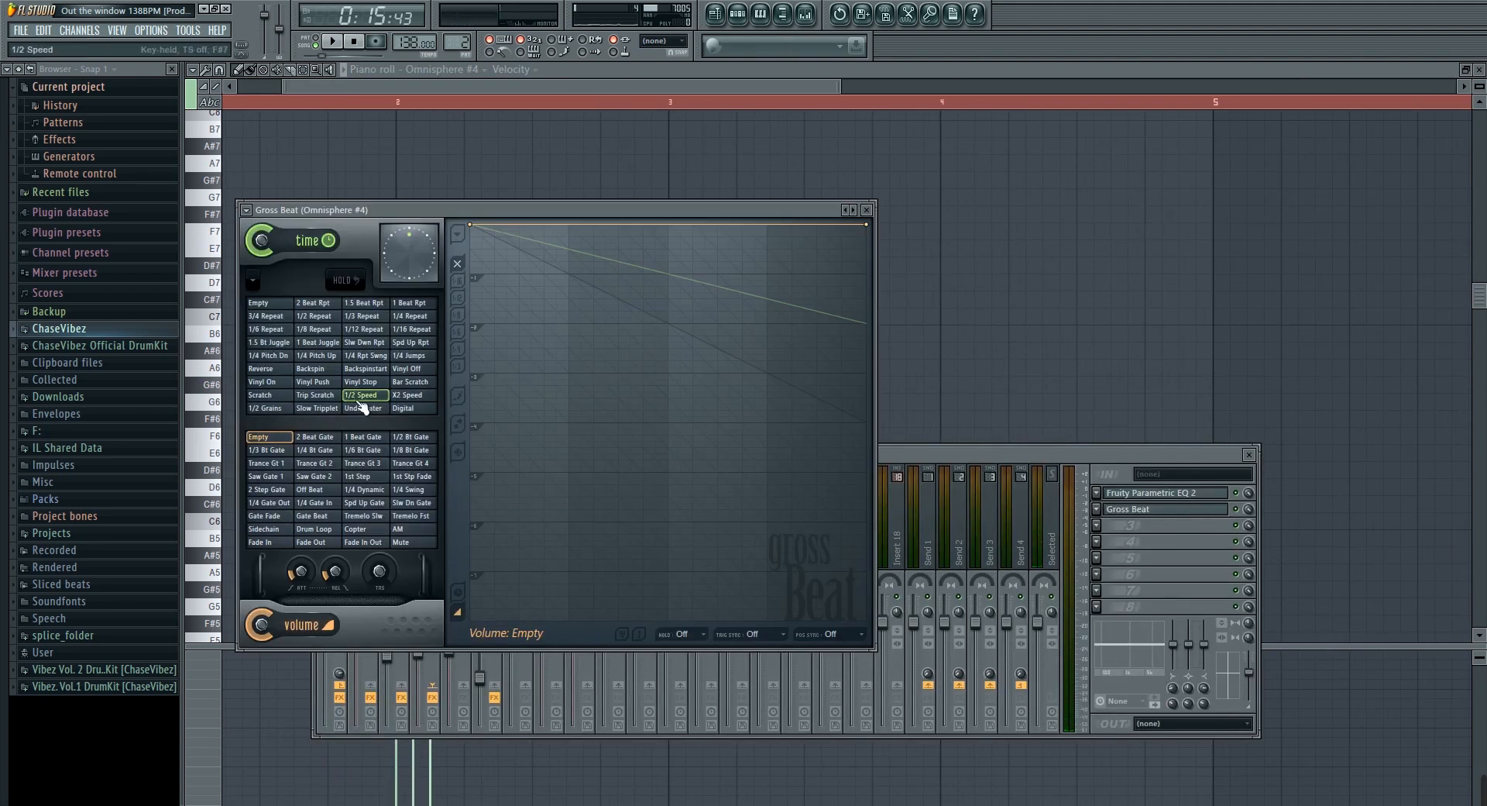
# Step: Close Gross Beat and return to the Playlist with F5
pyautogui.click(865, 210)
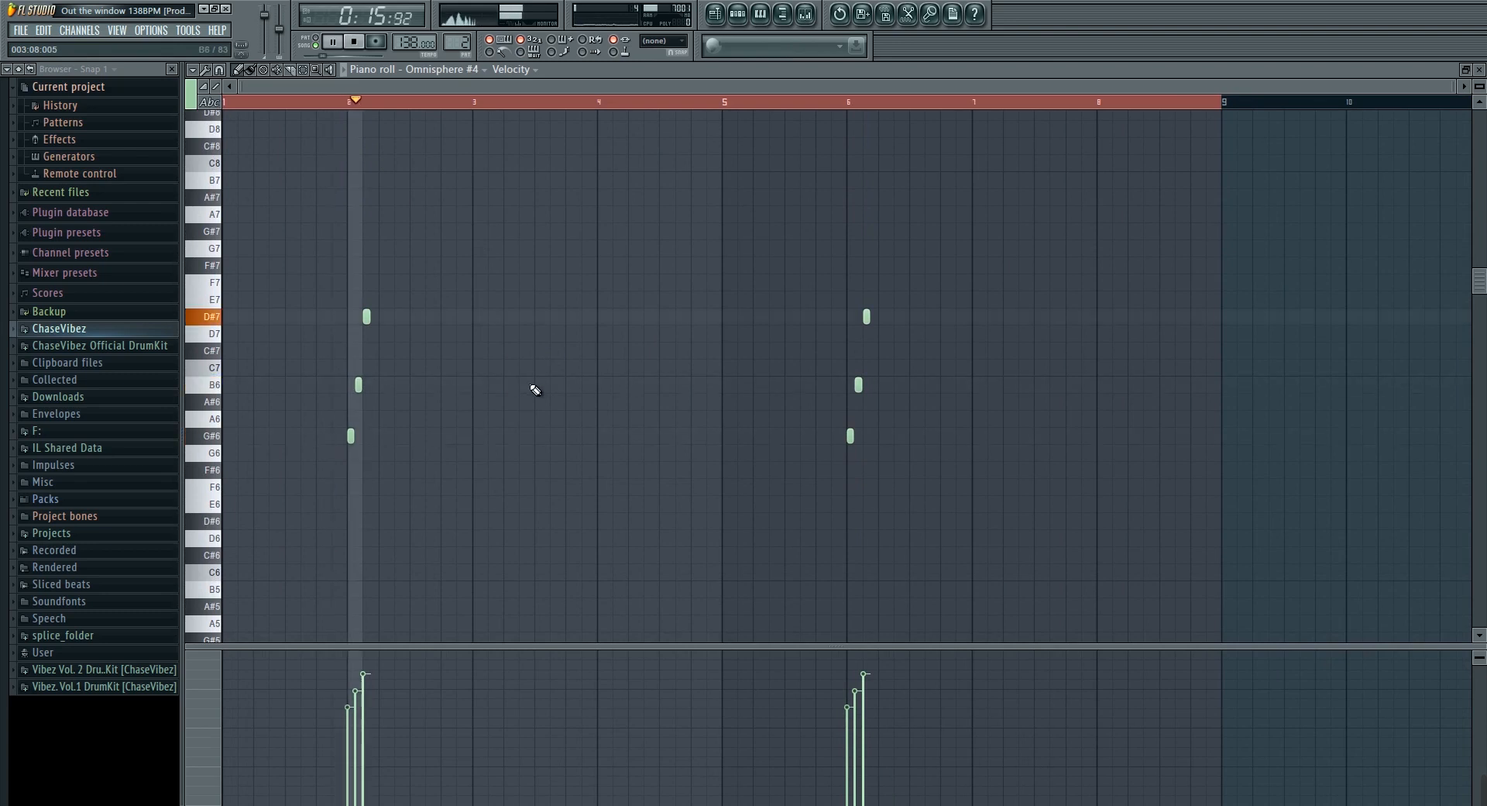
pyautogui.click(714, 14)
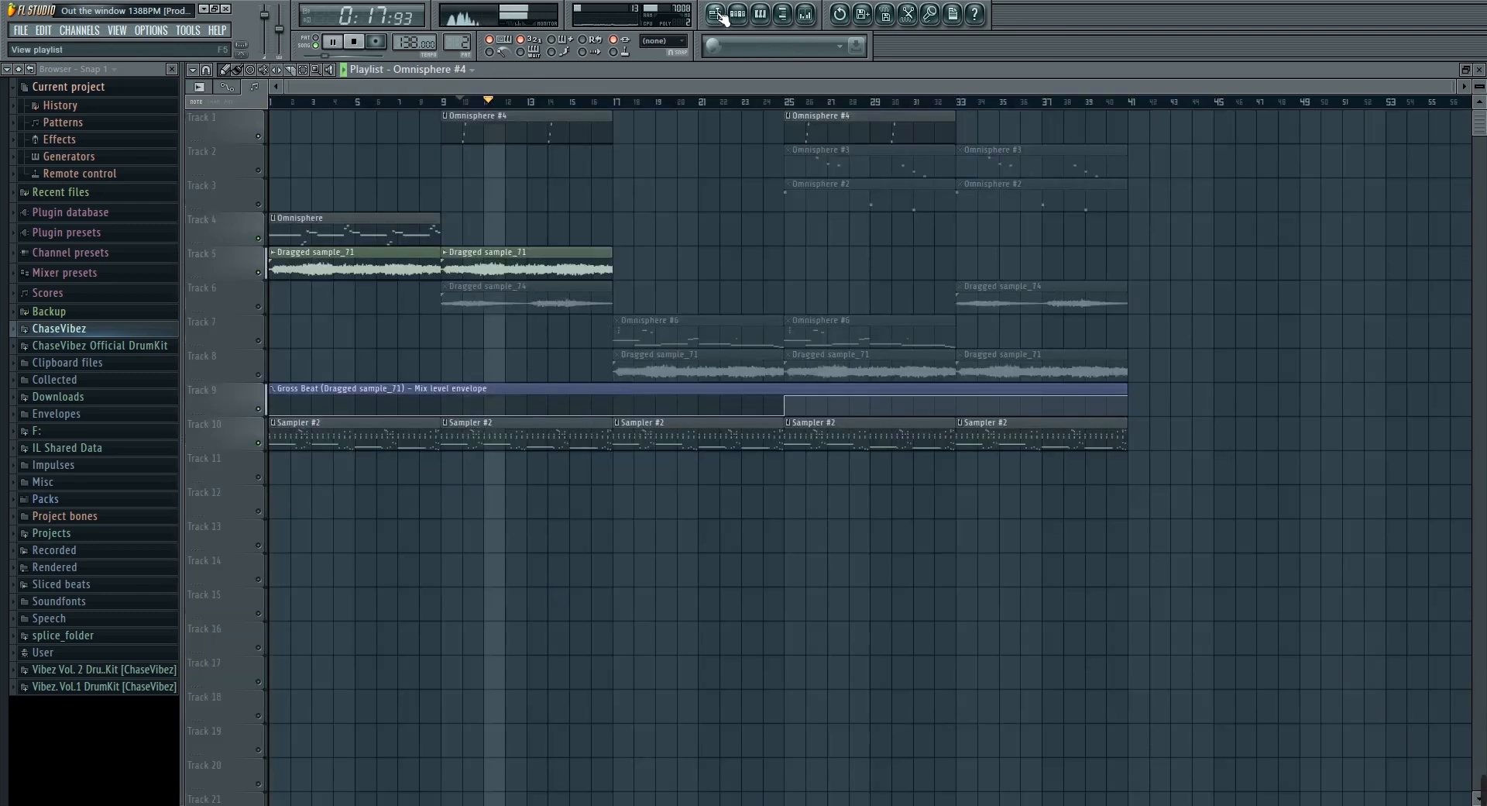
# Step: Play the arrangement, solo the Dragged sample_74 tracks, and open the Omnisphere melody's notes
pyautogui.click(352, 41)
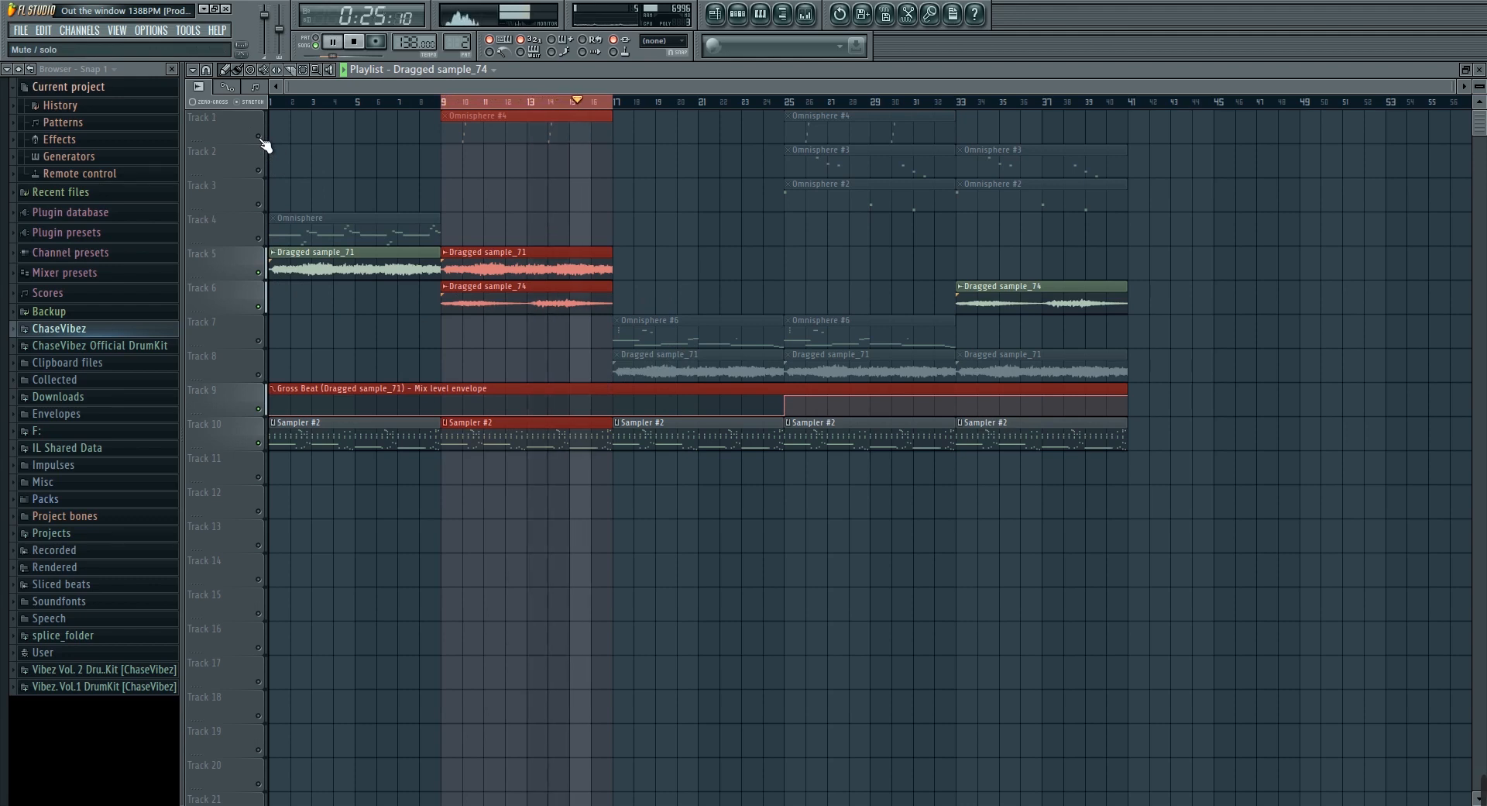
pyautogui.click(331, 41)
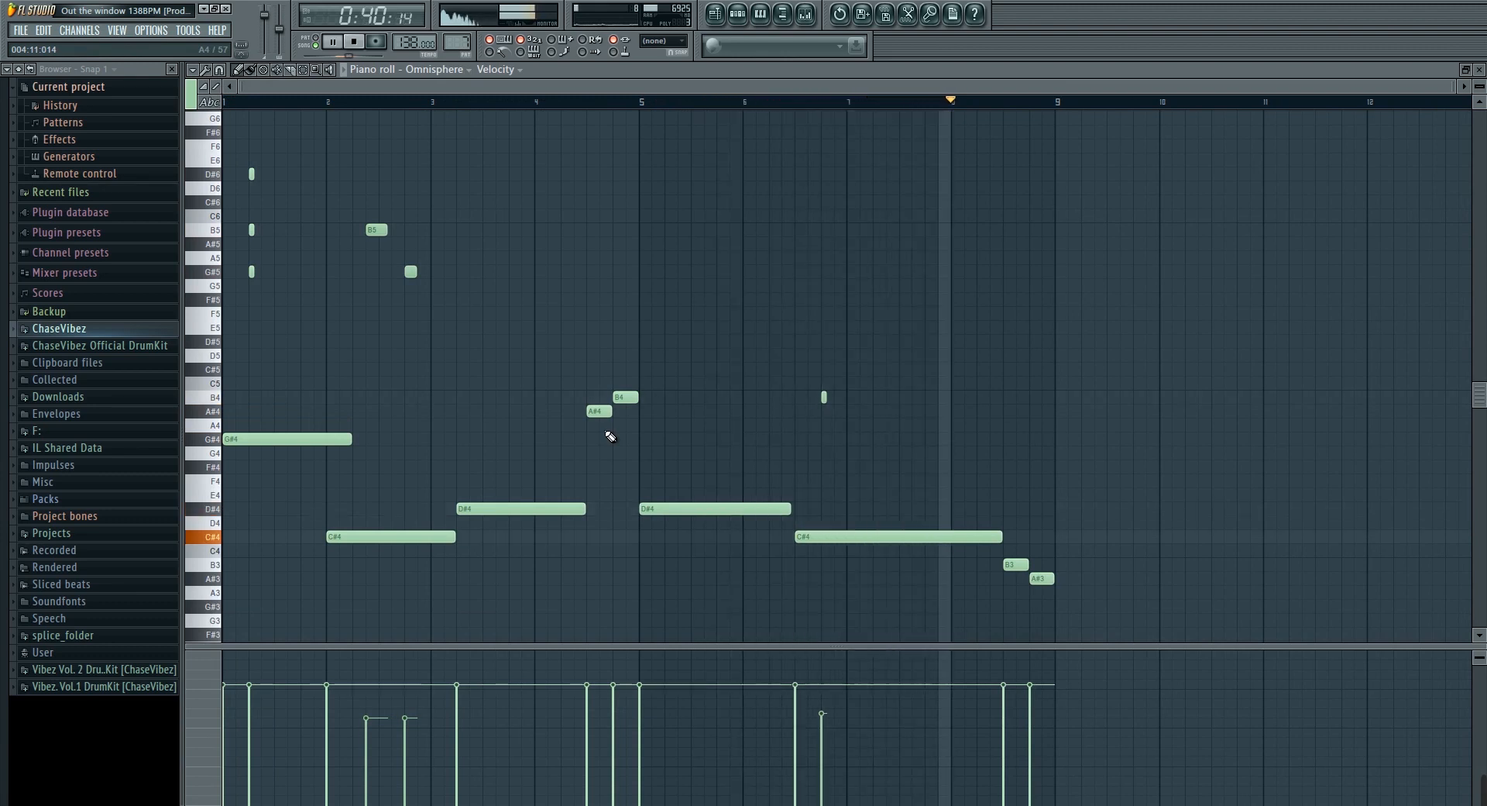
# Step: Stop playback and switch the piano roll to Omnisphere #3's short notes
pyautogui.click(330, 41)
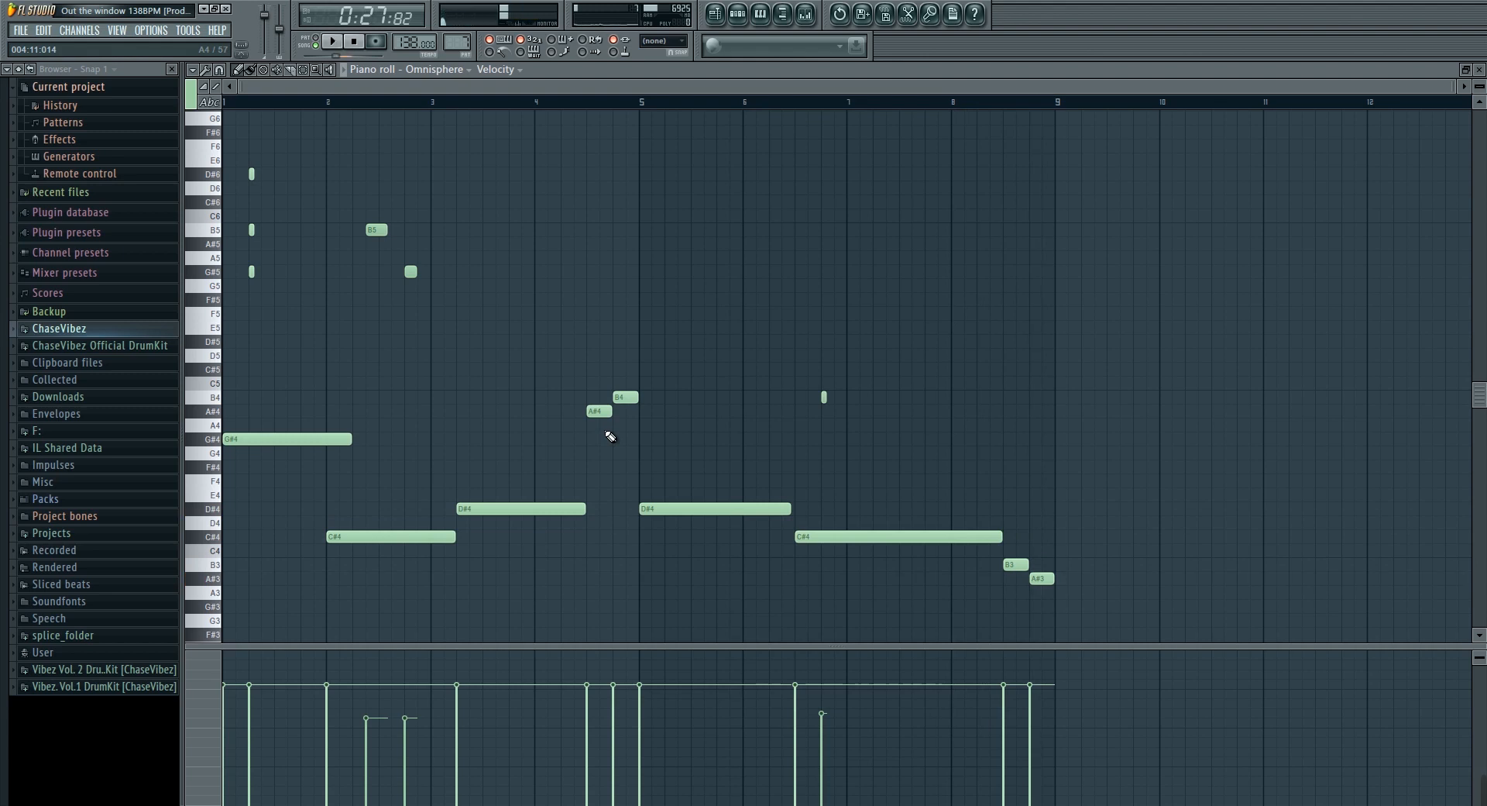
pyautogui.moveTo(597, 401)
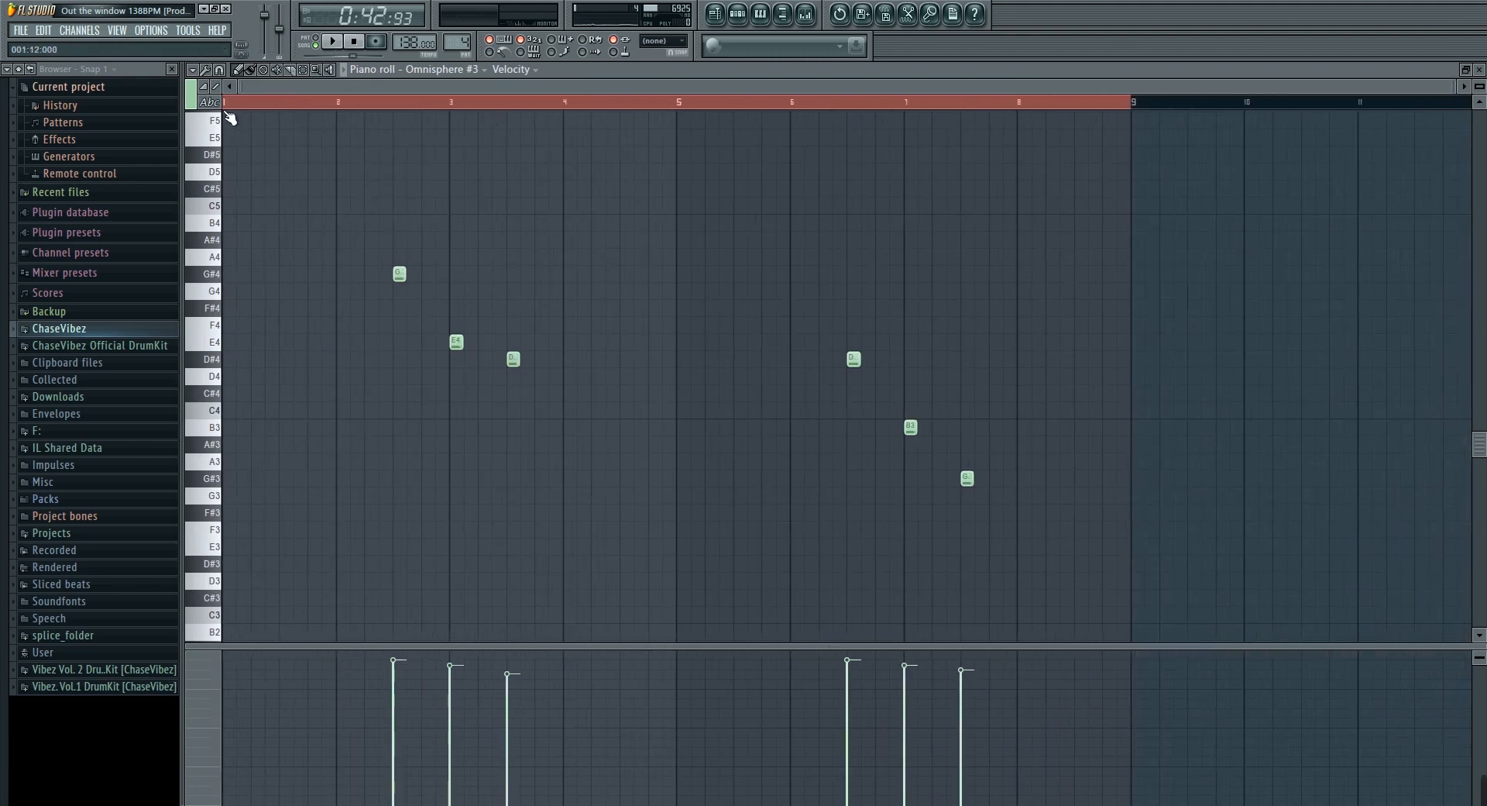
# Step: Play the Omnisphere #2 pattern and view its Lead - Right patch's Chorus Echo effect
pyautogui.click(332, 41)
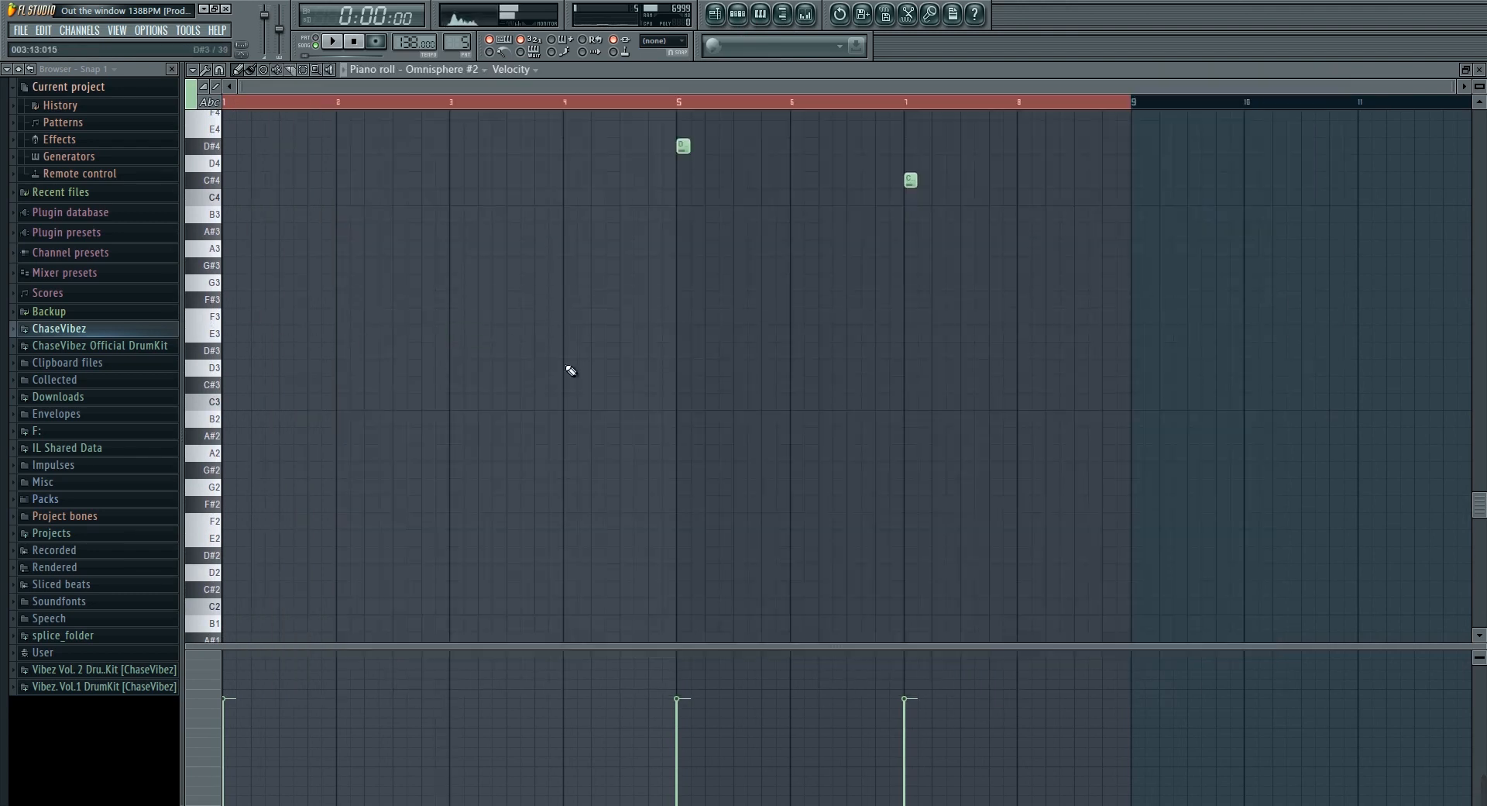
pyautogui.click(331, 41)
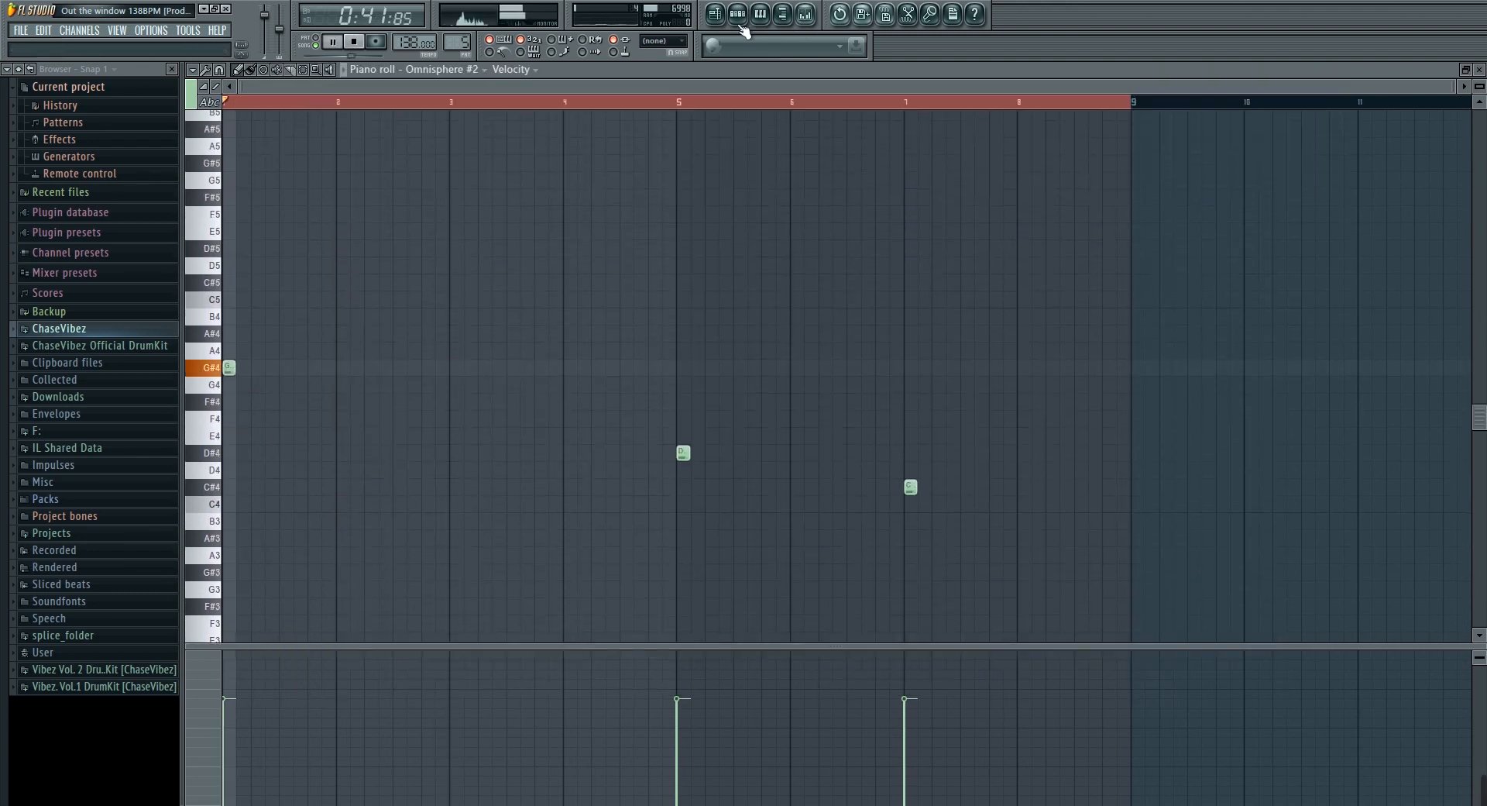
pyautogui.hscroll(3)
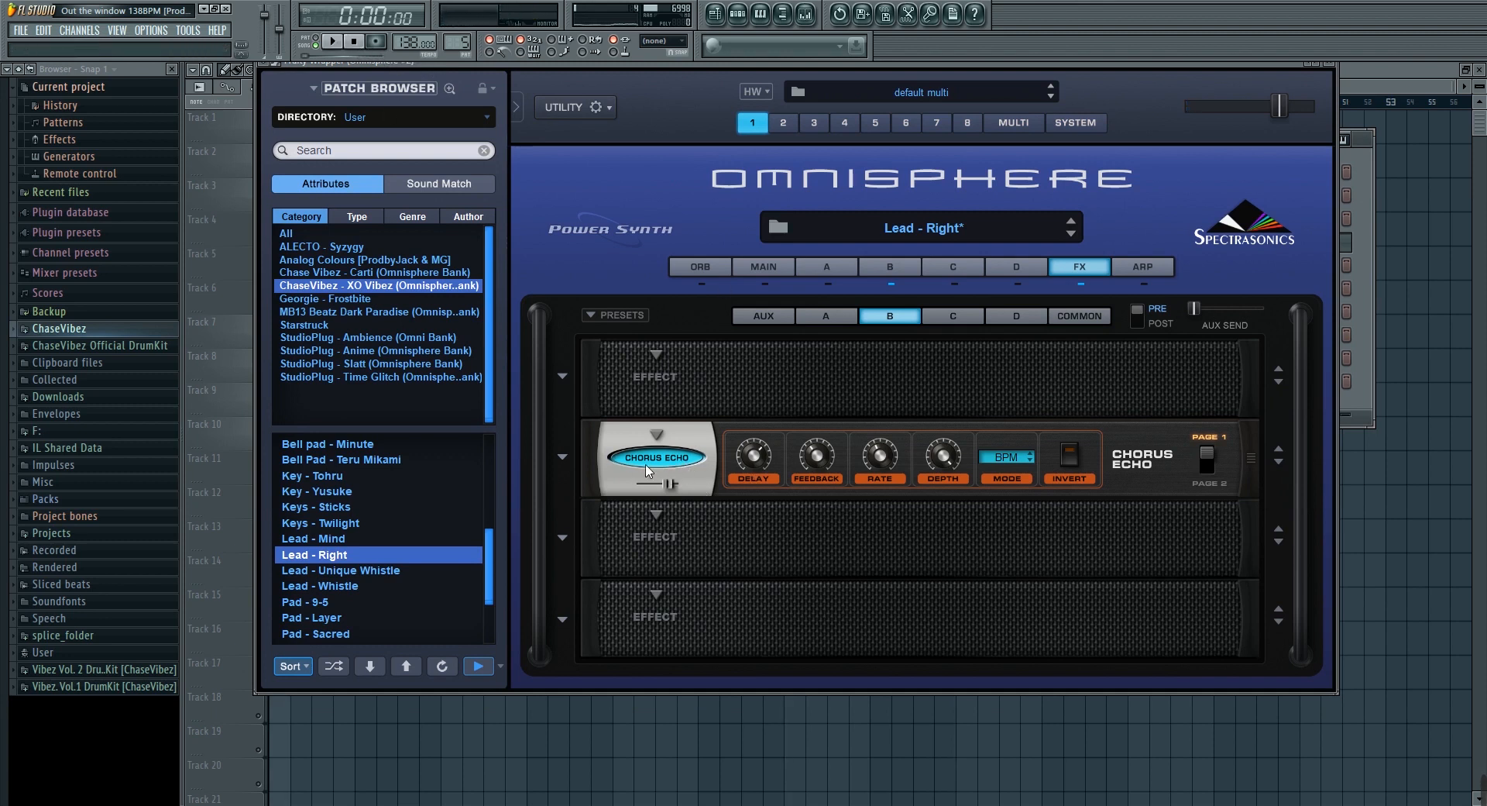
pyautogui.moveTo(775, 425)
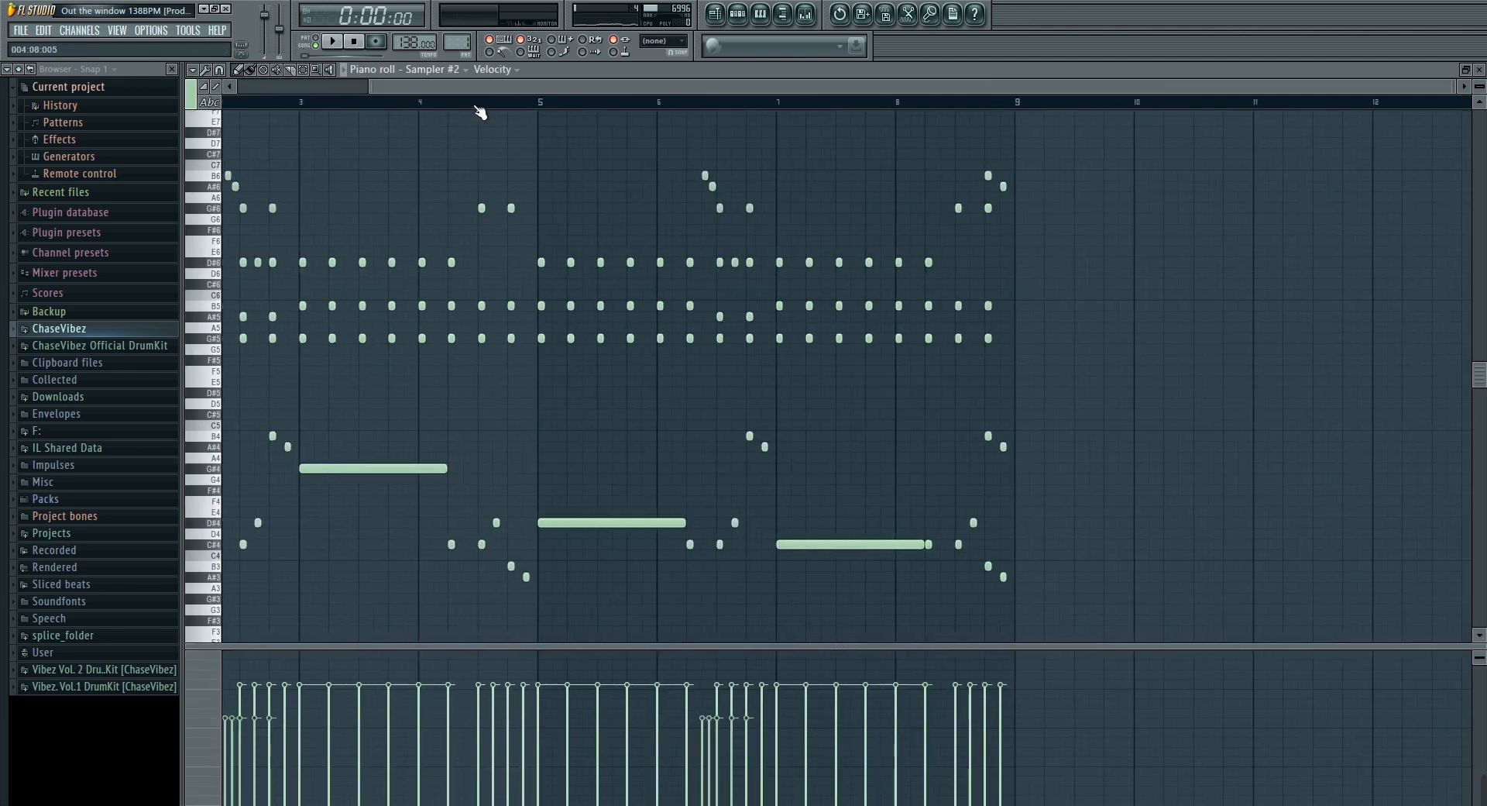
# Step: Open Omnisphere #4 from the Channel Rack, check its ARP page, and close it
pyautogui.hscroll(-3)
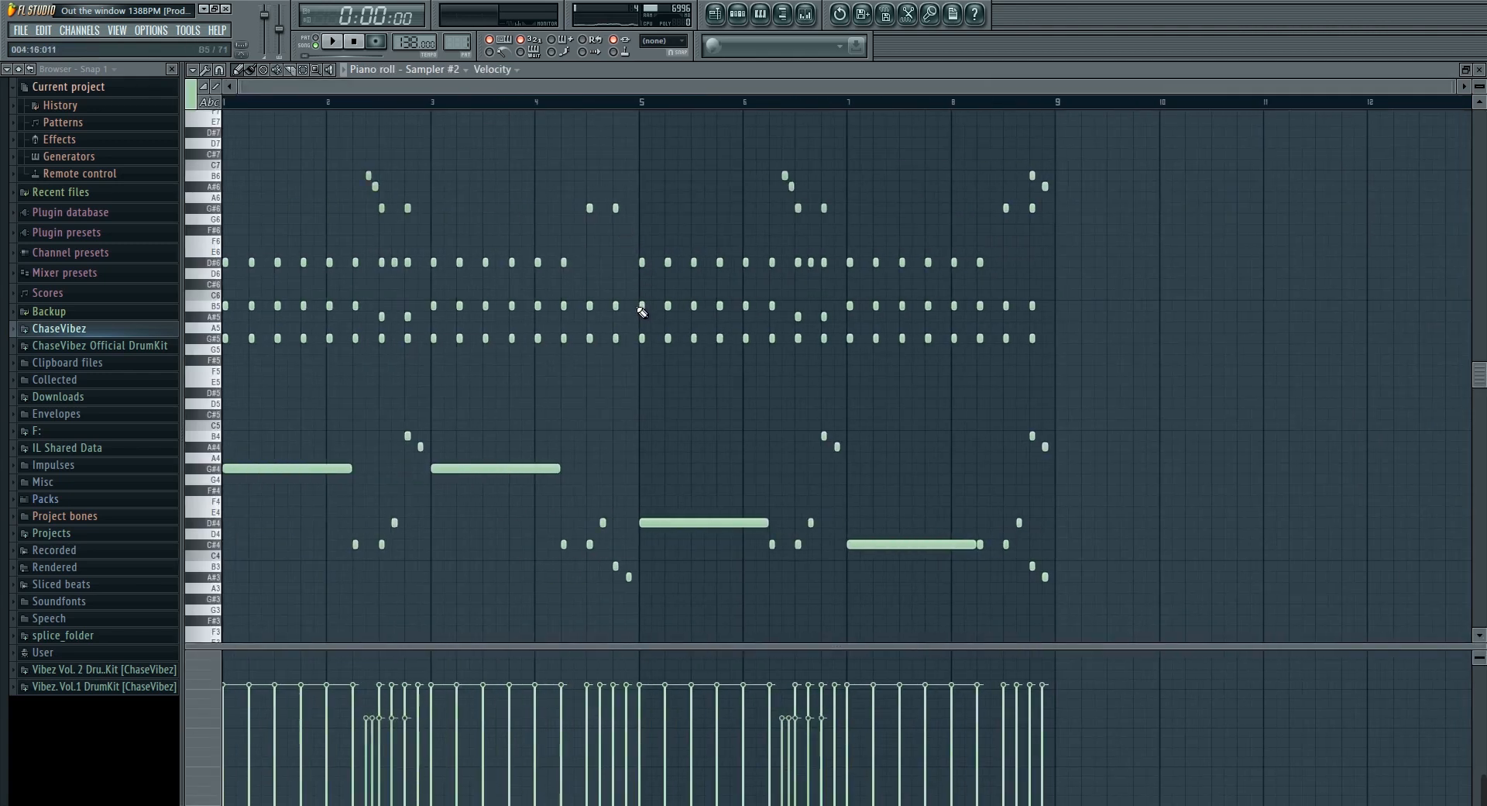
pyautogui.click(773, 392)
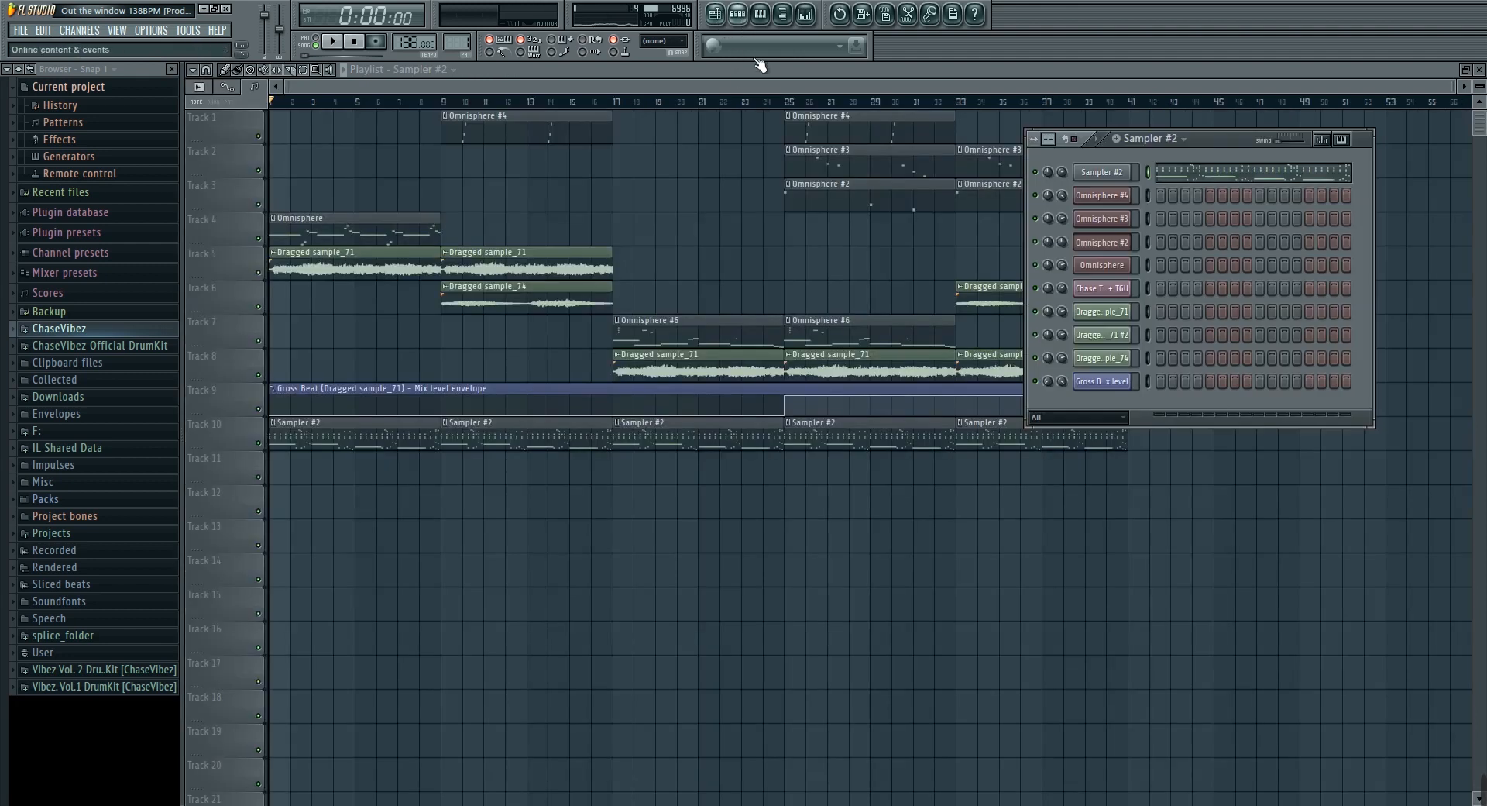
pyautogui.click(1103, 194)
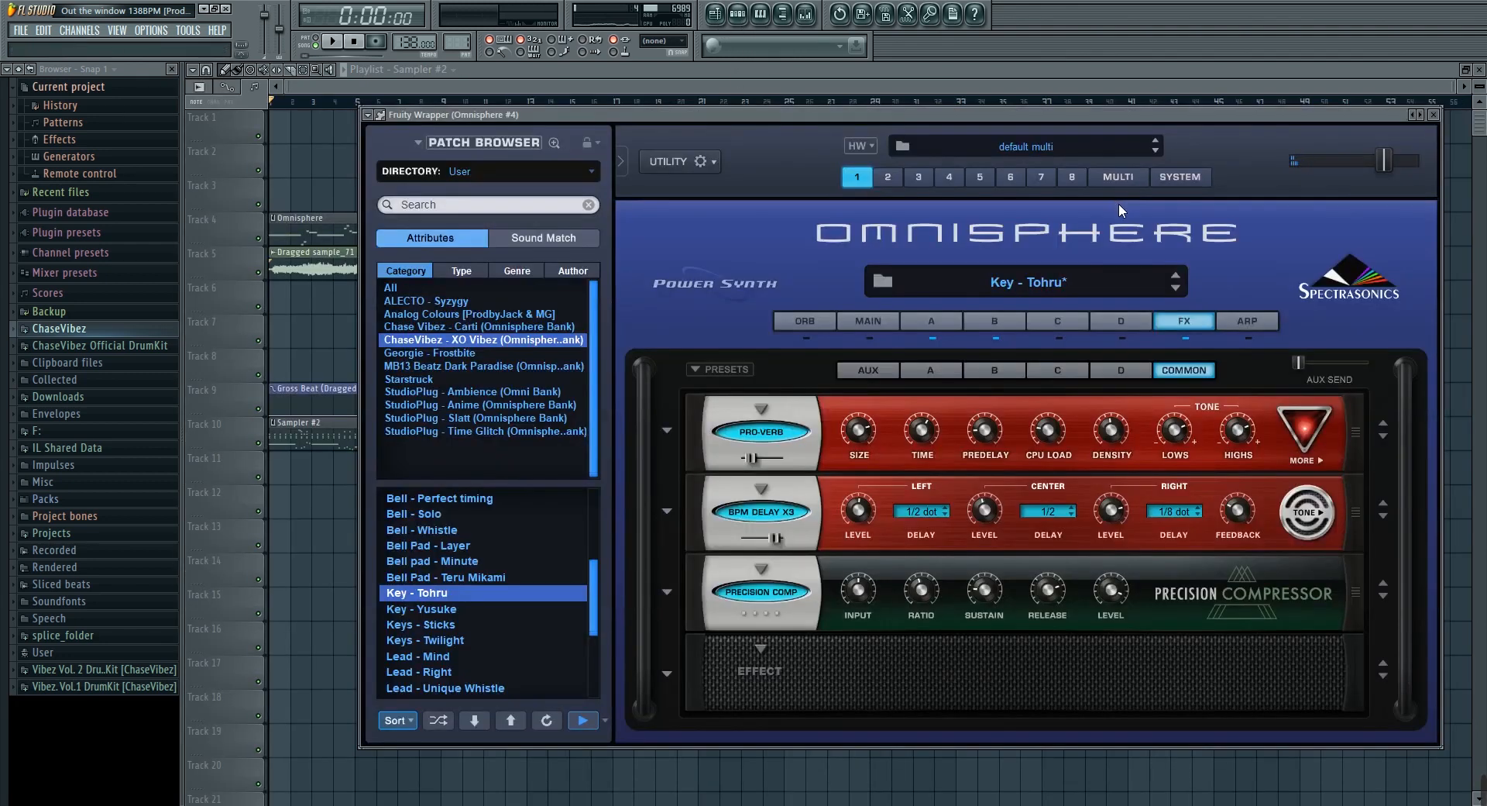
pyautogui.click(1247, 320)
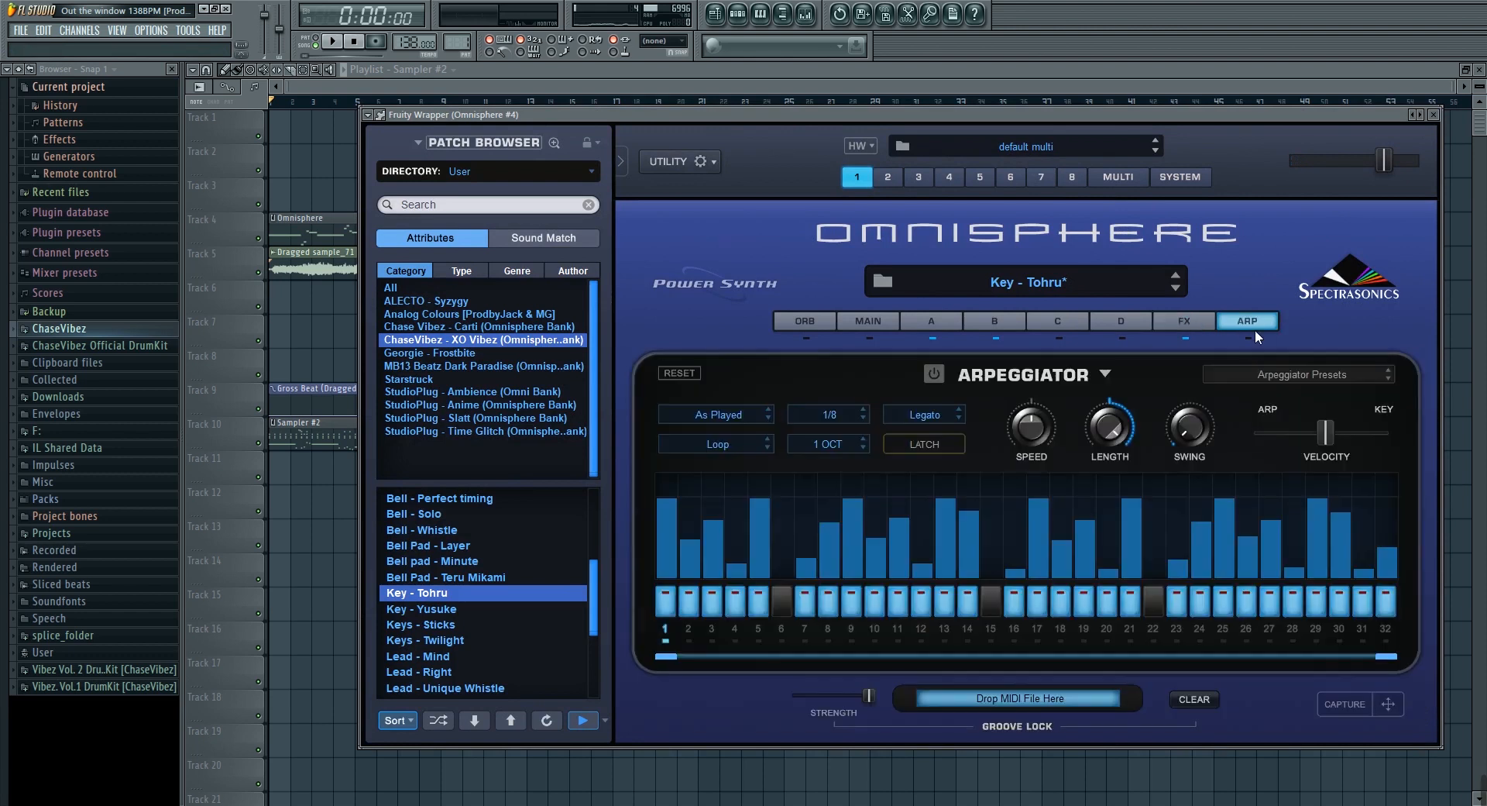
pyautogui.click(993, 321)
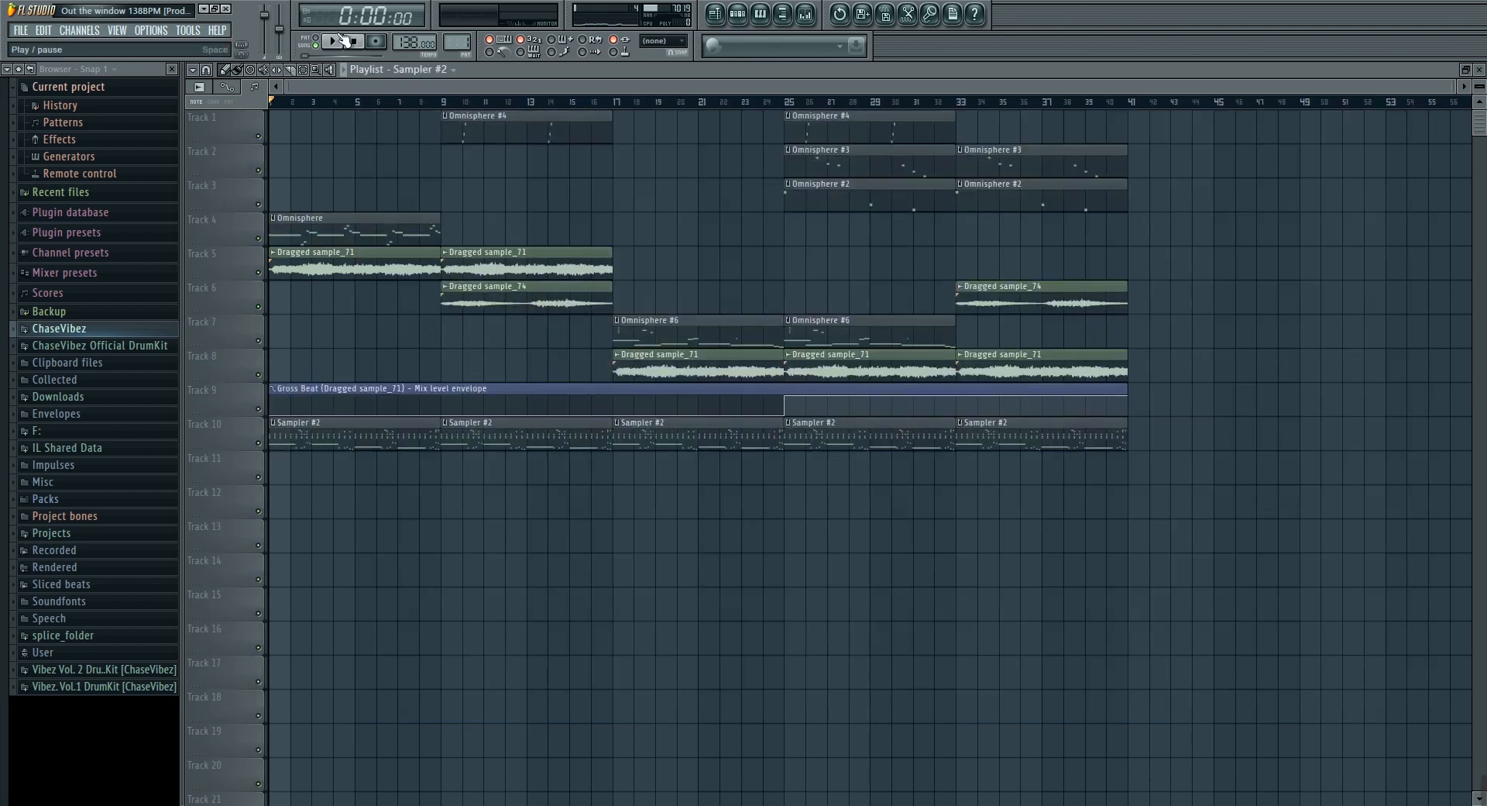
pyautogui.click(330, 41)
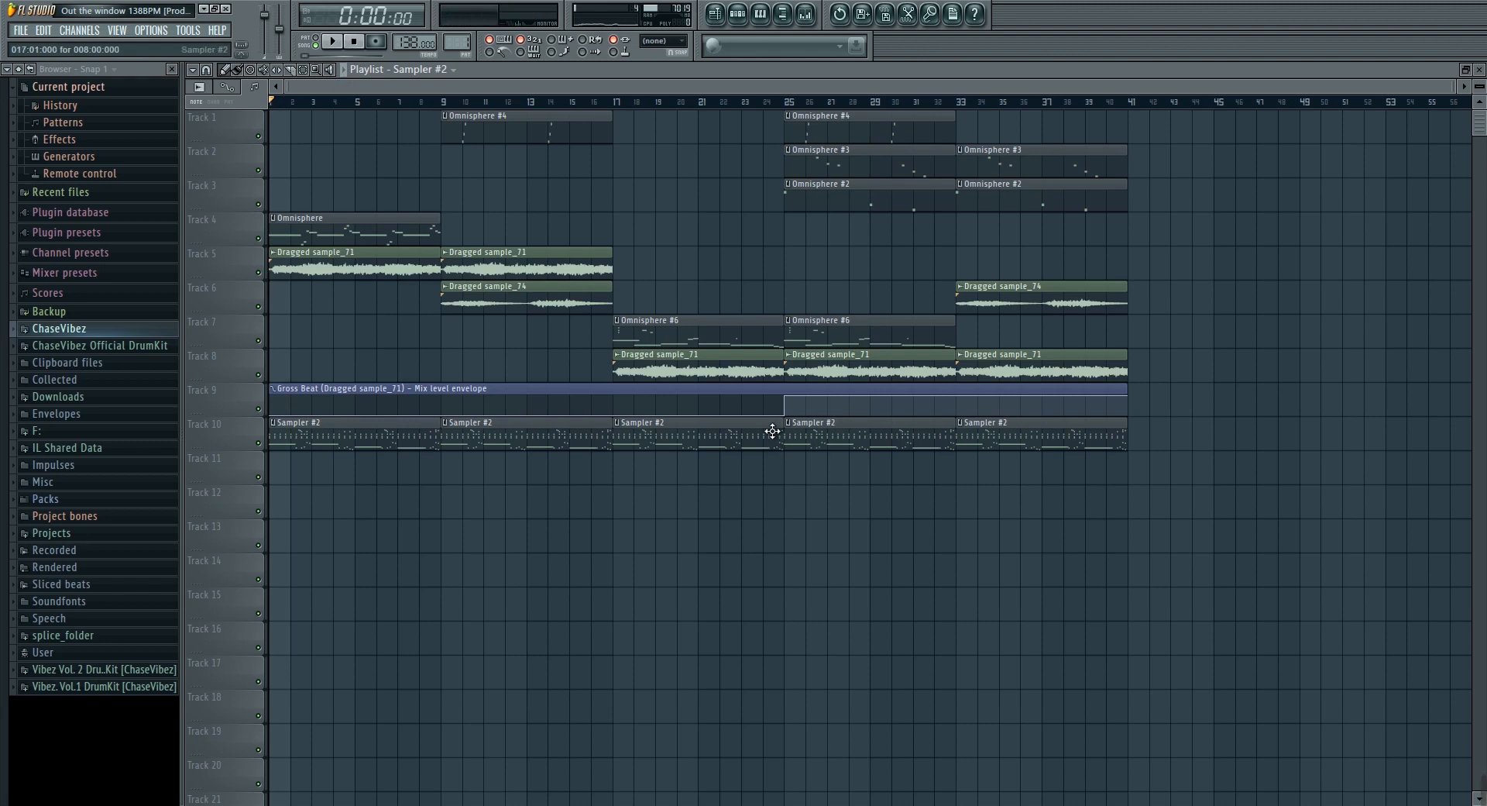
pyautogui.moveTo(754, 447)
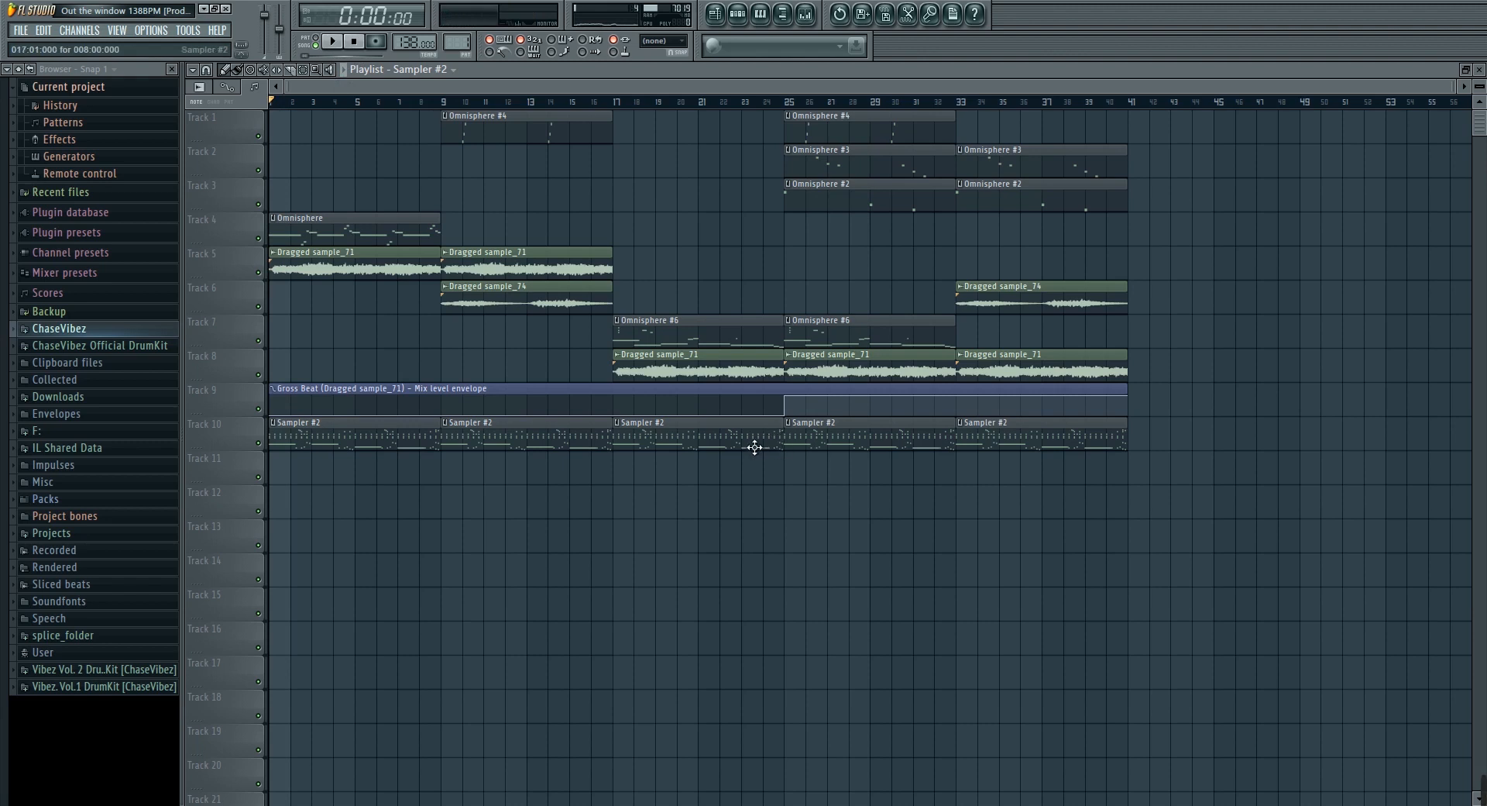